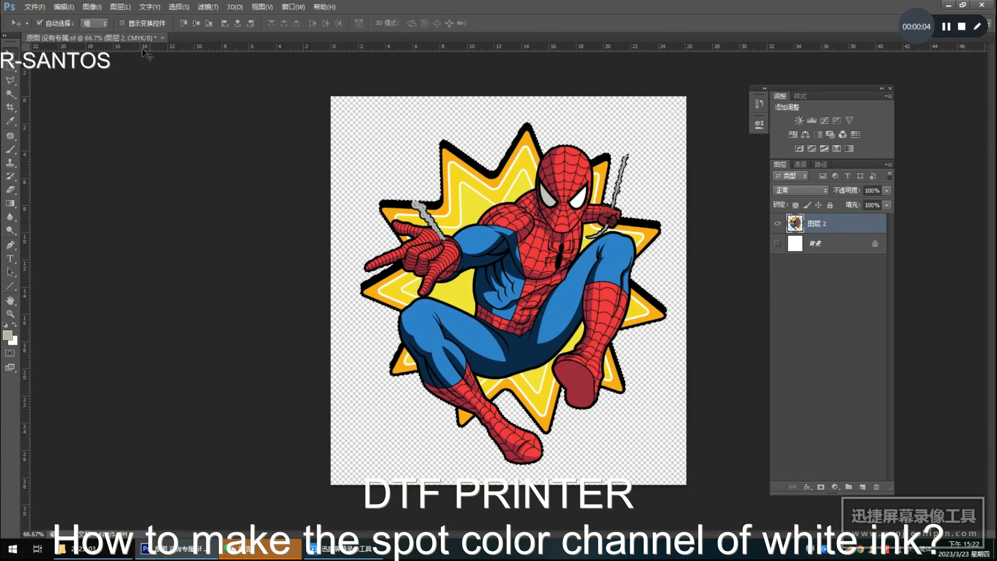
Choose Select > Modify > Contract to shrink the Spider-Man selection by 2 pixels.
click(179, 7)
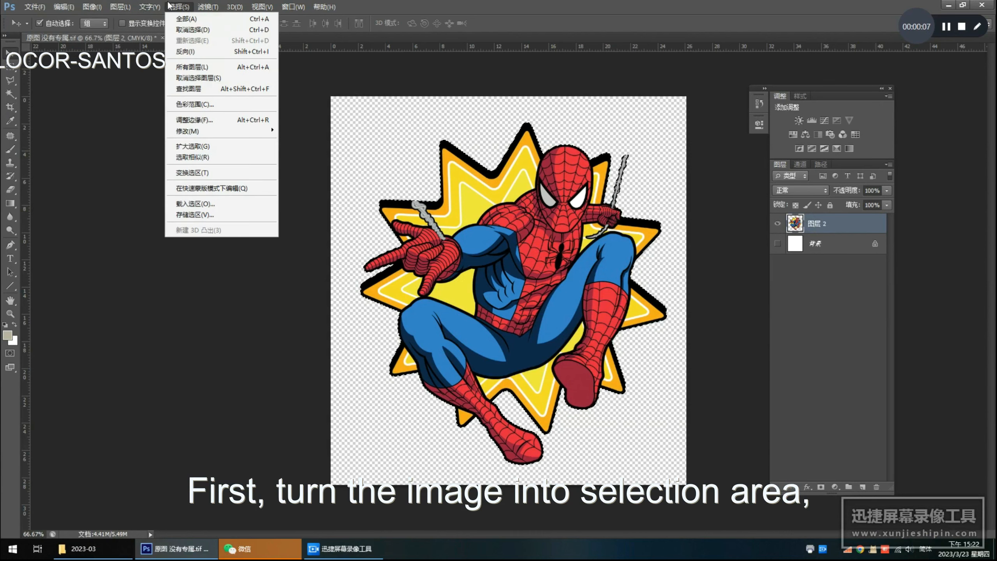
click(186, 131)
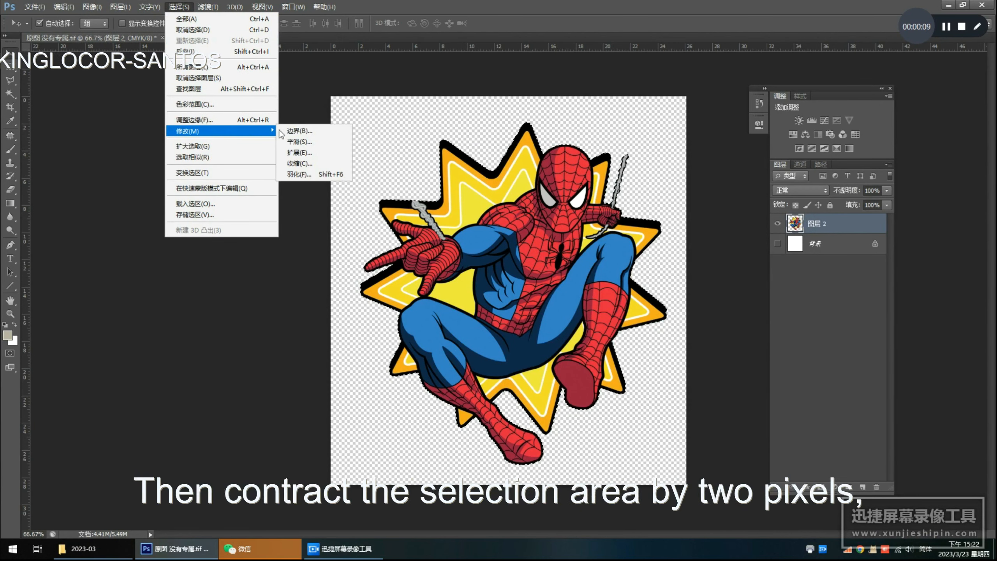
click(299, 164)
text(2)
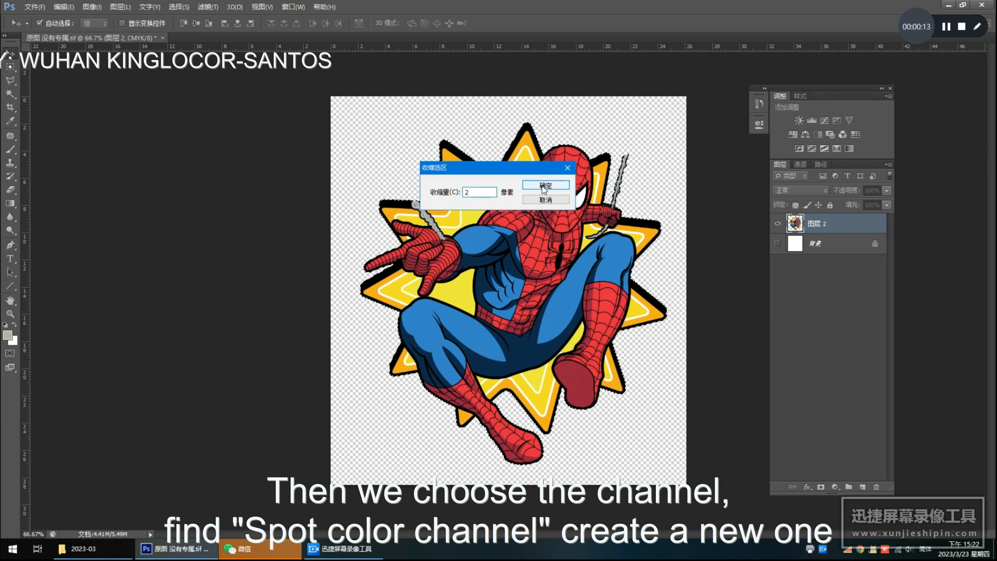
Apply the 2-pixel contraction and create a new spot channel named W1.
click(545, 185)
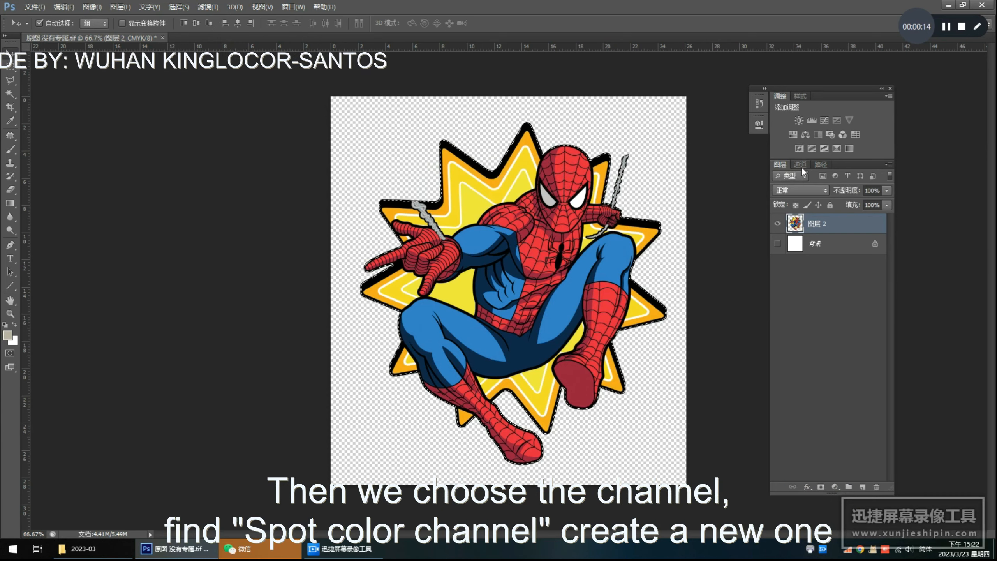
click(800, 164)
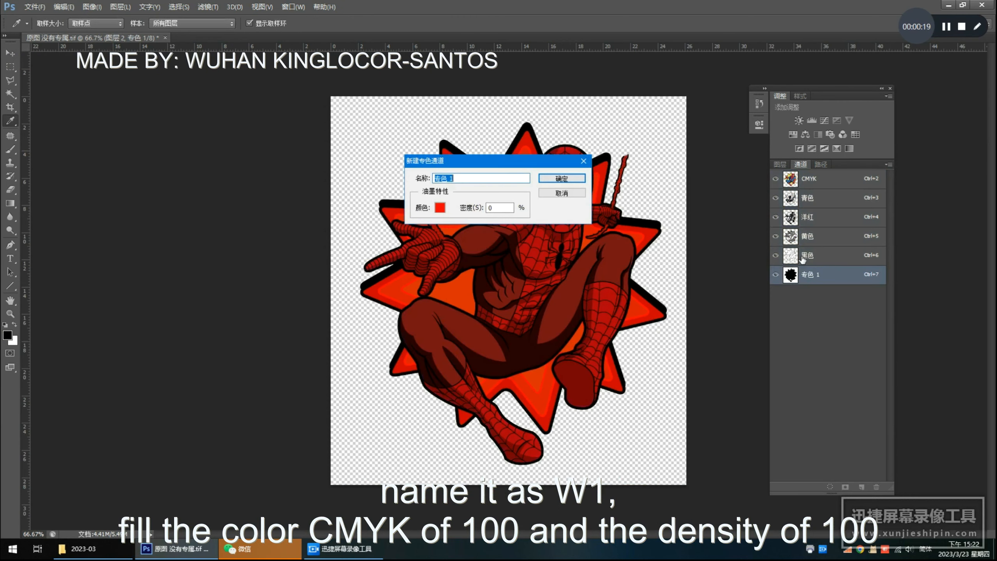
text(W)
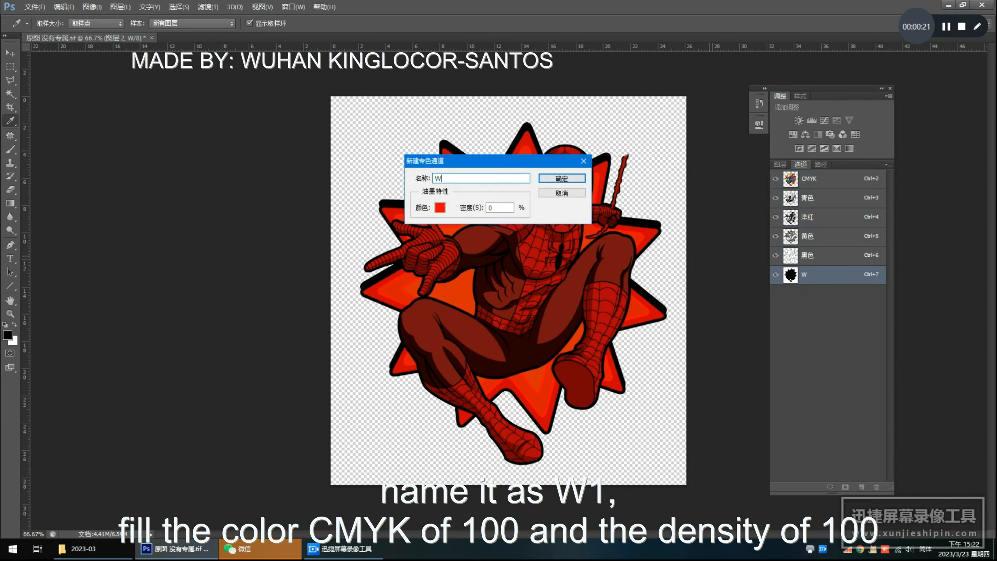
text(1)
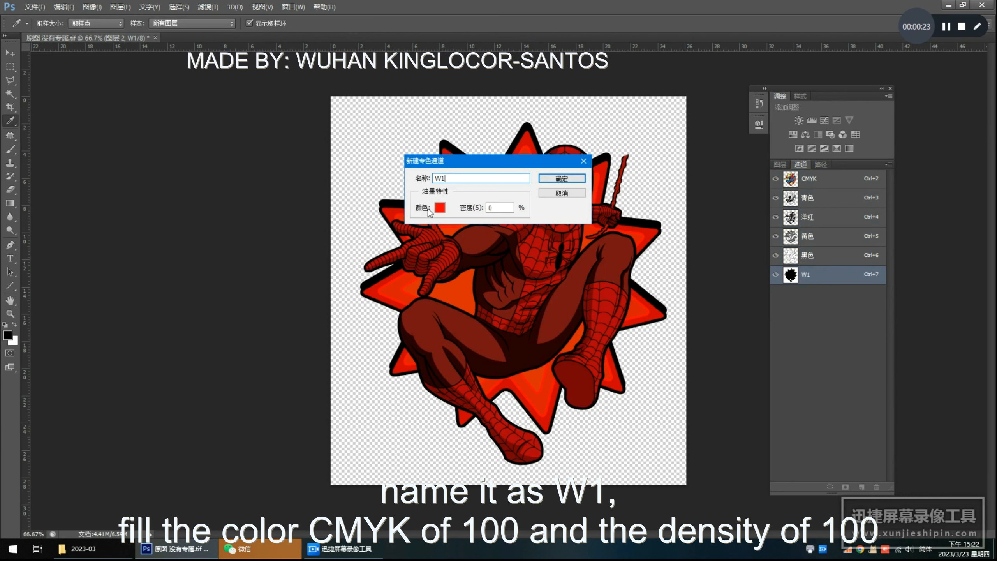
click(438, 208)
text(10)
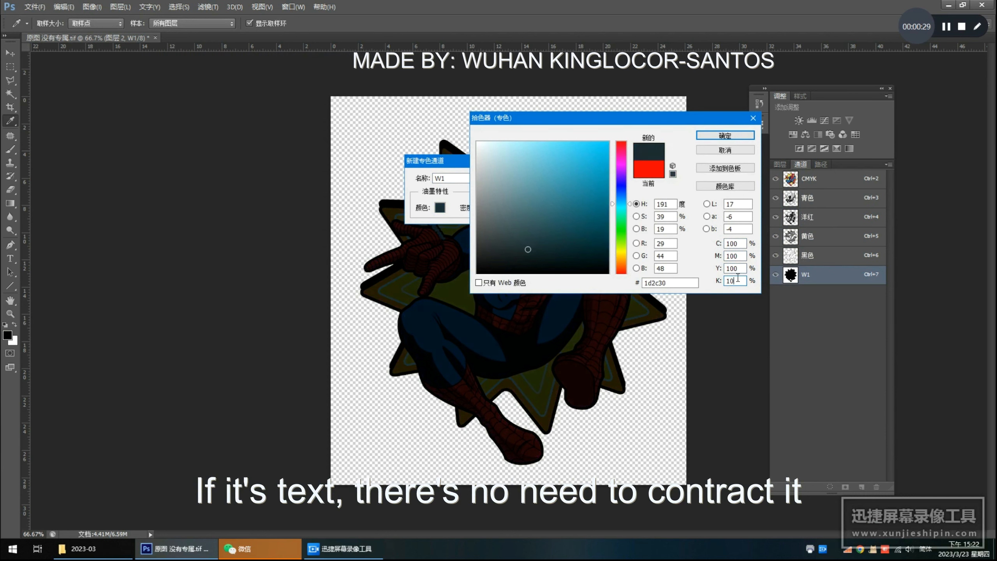
Confirm W1's ink color as CMYK 100 in the Color Picker.
click(724, 134)
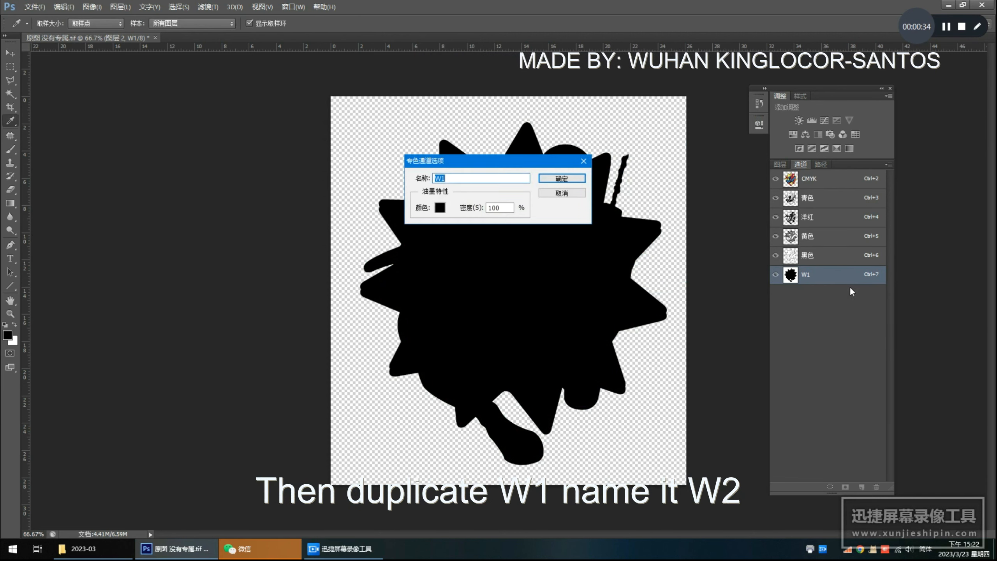
Confirm W1's settings, duplicate it as spot channel W2, and choose TIFF format for saving.
click(560, 178)
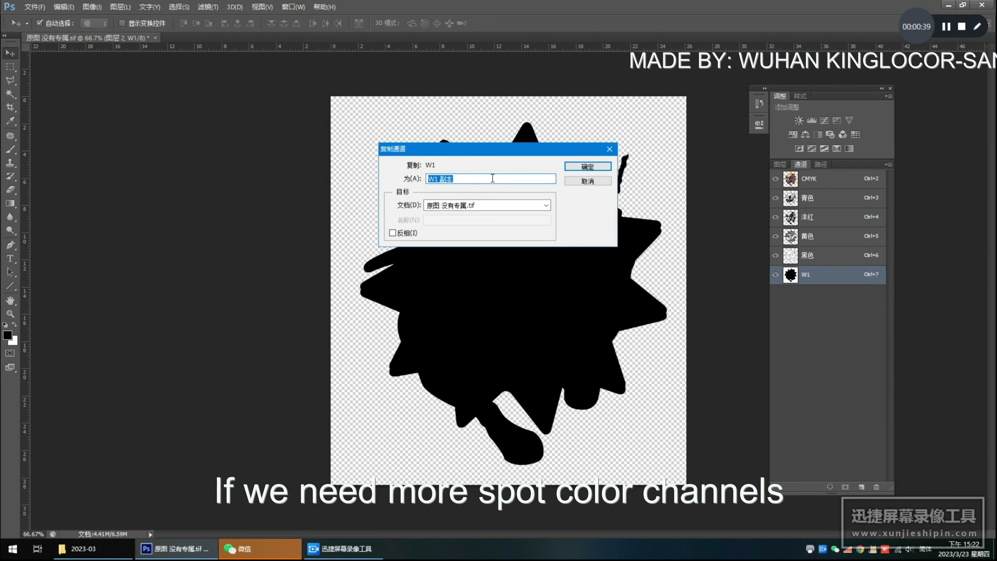
text(W2)
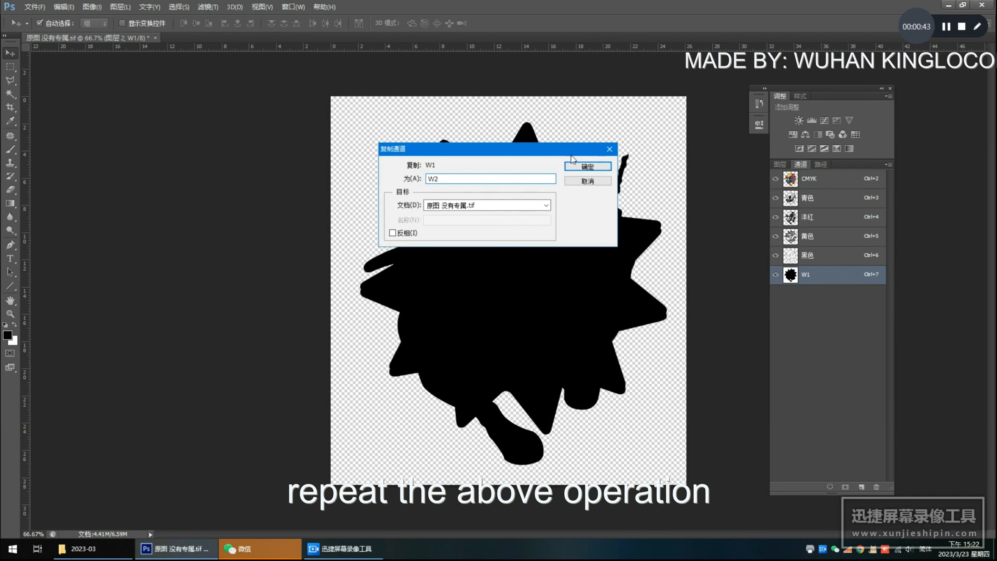
click(587, 166)
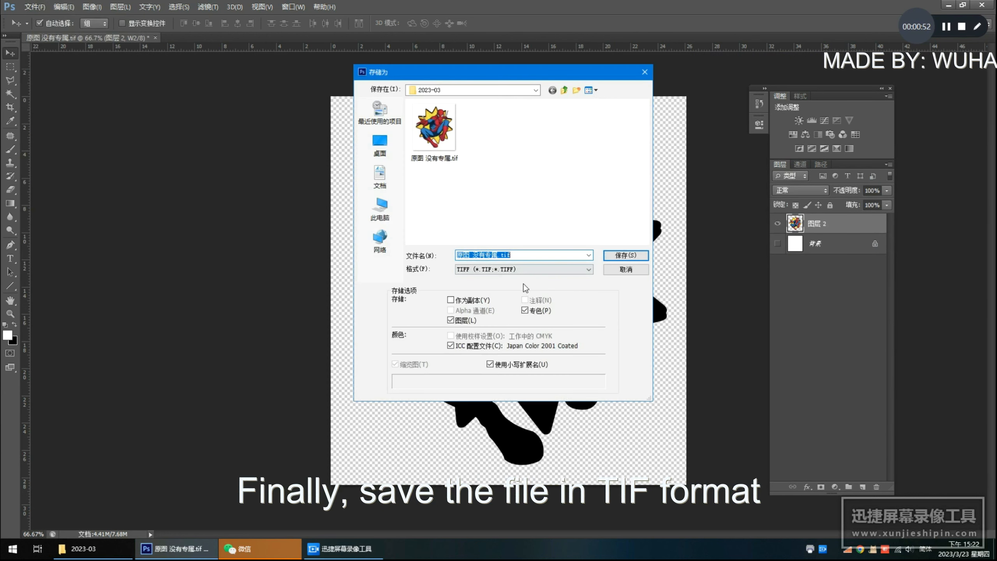
text(tif)
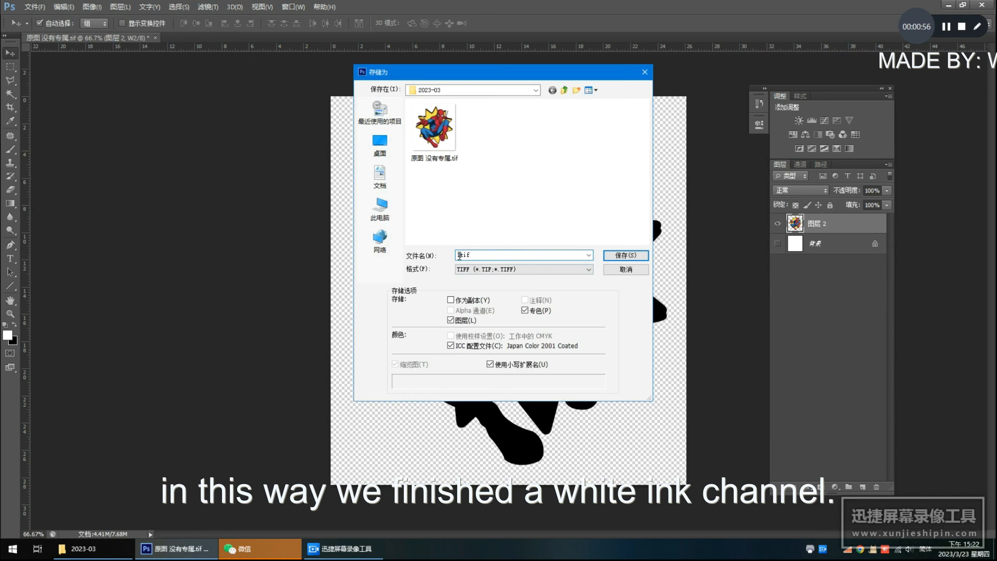